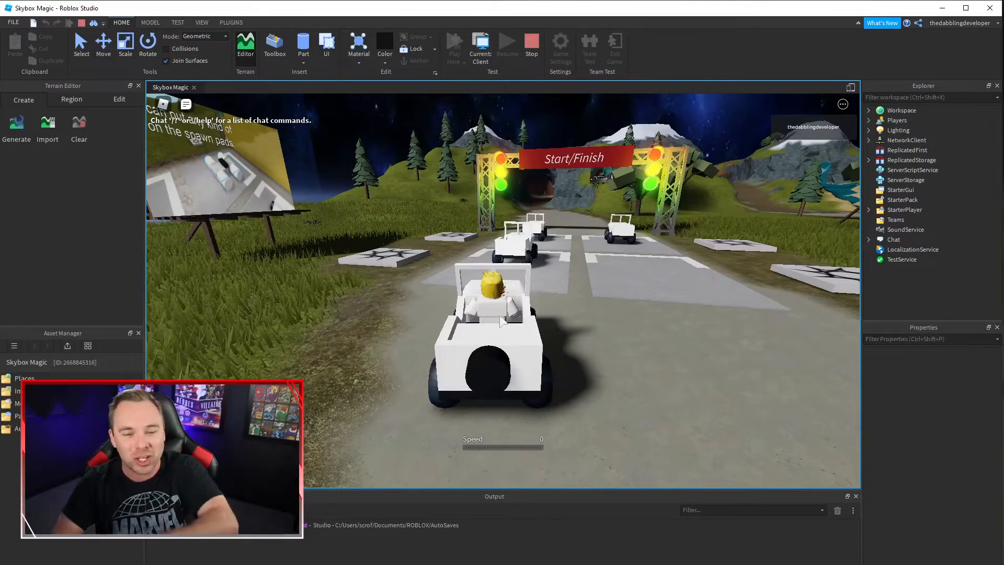
End the running play test to return to editing the race track
{"action": "left_click", "coordinate": [531, 46]}
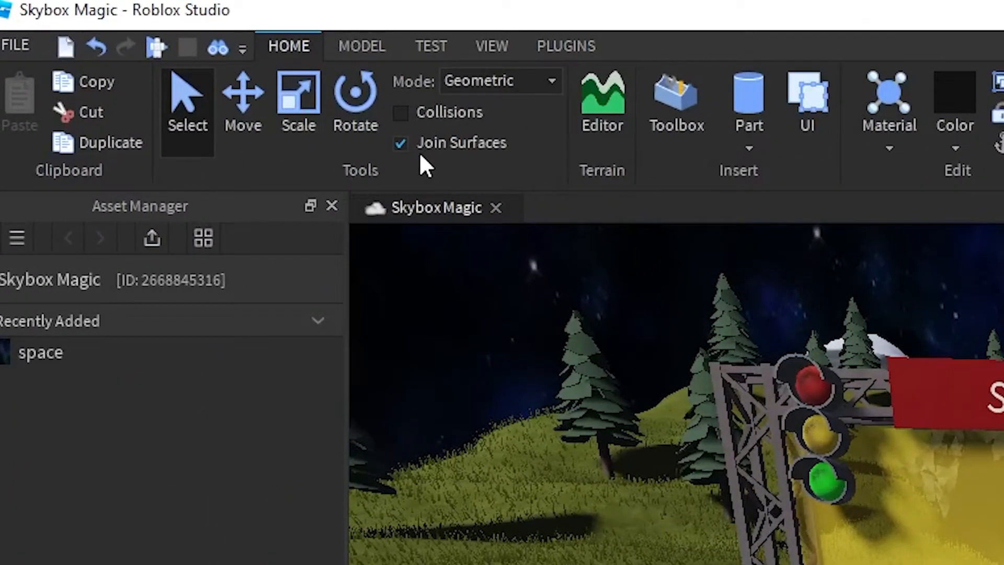
{"action": "mouse_move", "coordinate": [410, 166]}
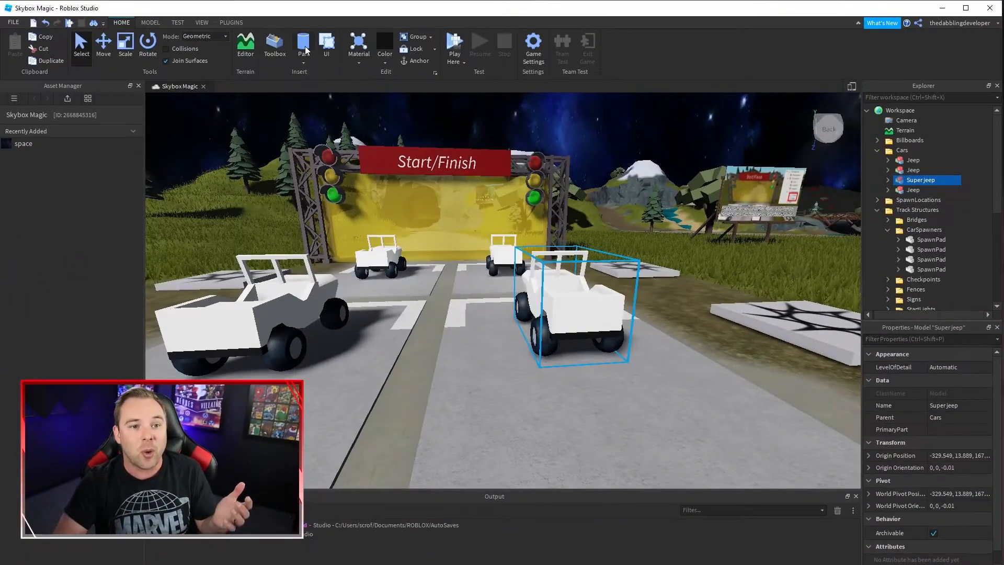
{"action": "mouse_move", "coordinate": [302, 44]}
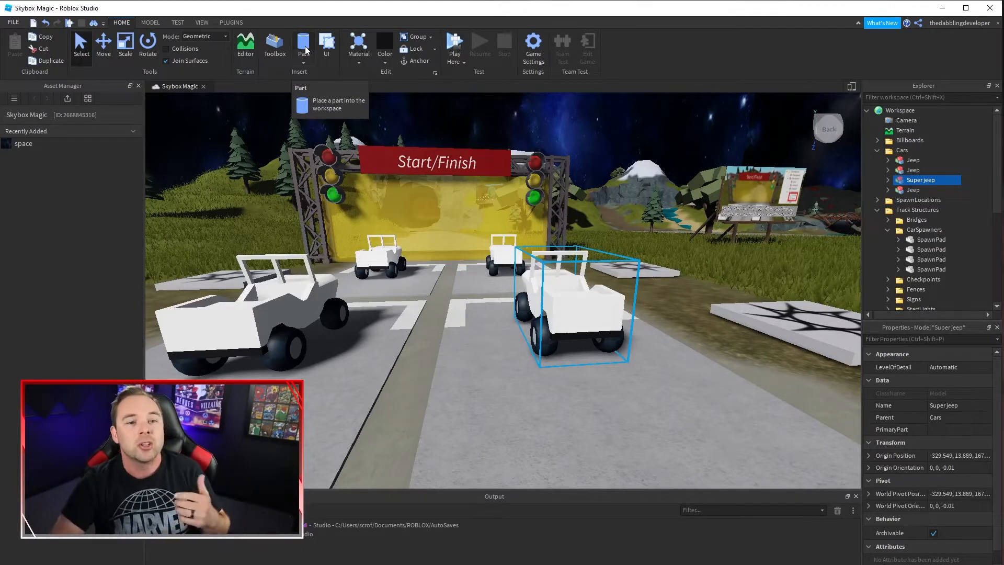
Insert a Really red block part and move it beside the white pad at the track's edge
{"action": "left_click", "coordinate": [303, 45]}
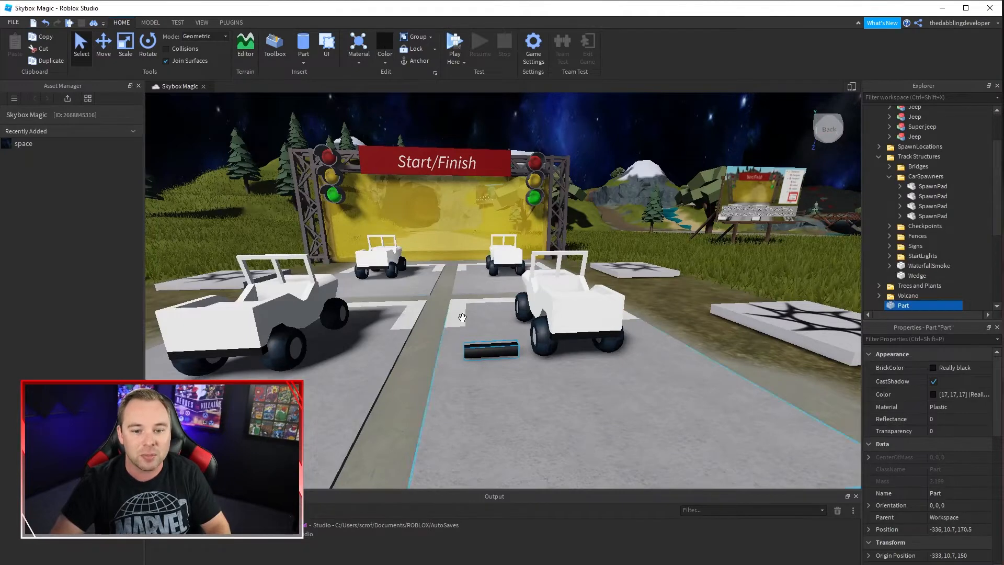
{"action": "left_click", "coordinate": [384, 49]}
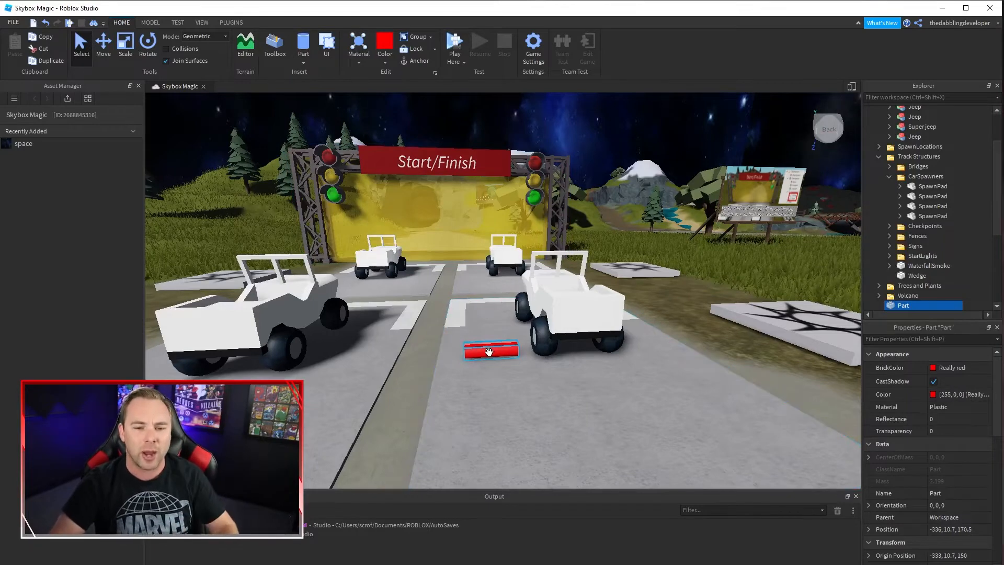
{"action": "left_click_drag", "start_coordinate": [491, 351], "coordinate": [413, 378]}
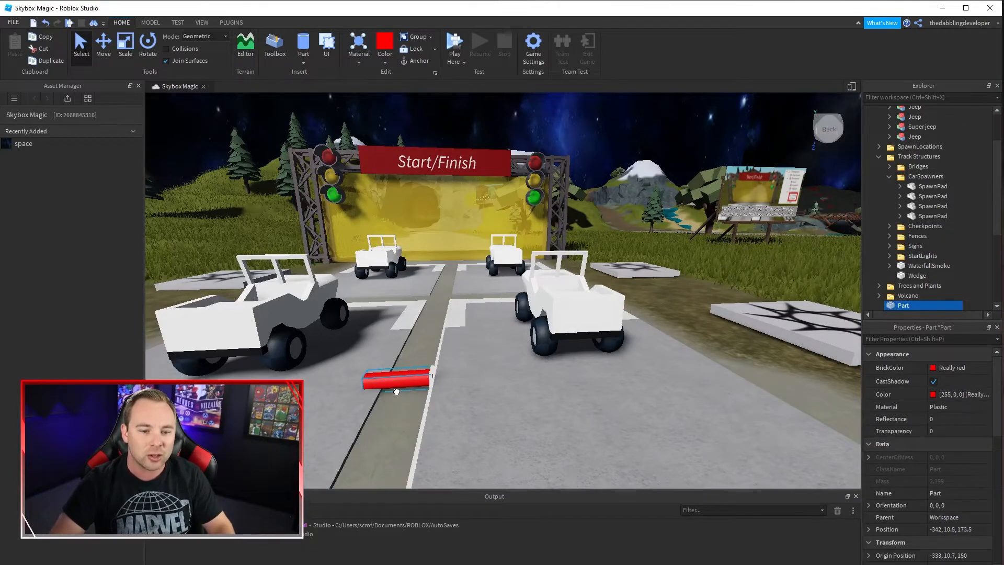
{"action": "left_click_drag", "start_coordinate": [397, 381], "coordinate": [436, 387]}
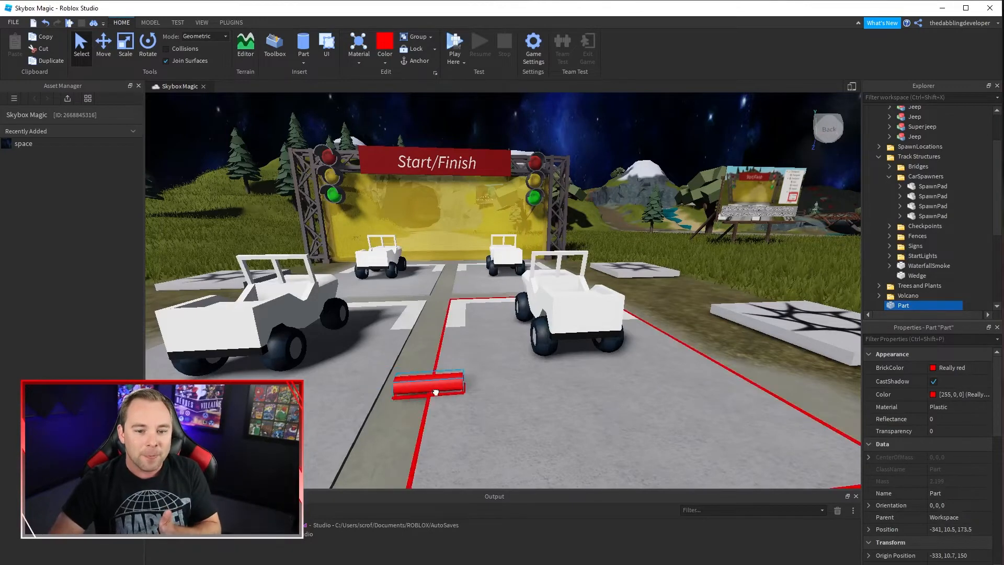
{"action": "left_click_drag", "start_coordinate": [428, 385], "coordinate": [688, 336]}
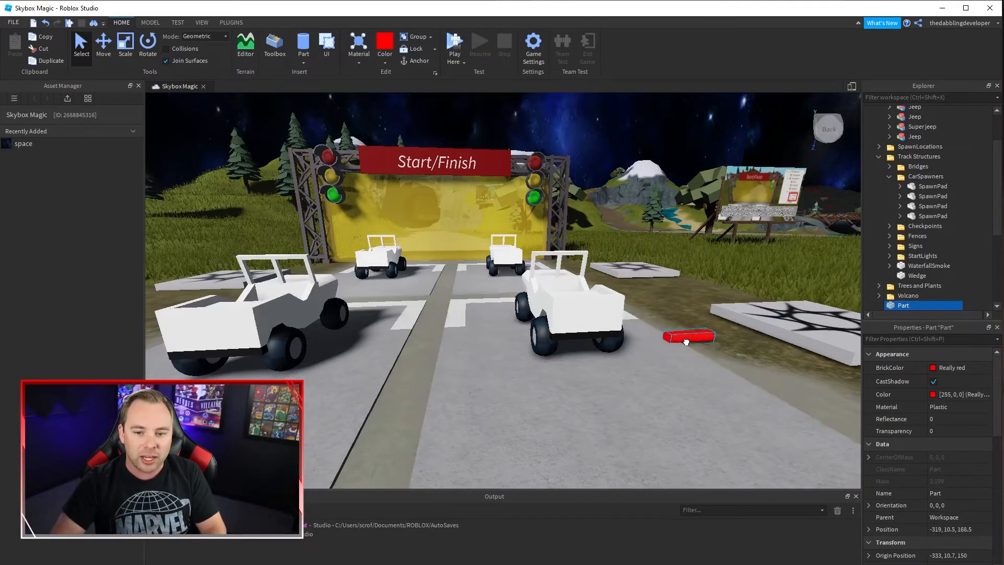
{"action": "left_click_drag", "start_coordinate": [688, 337], "coordinate": [730, 323]}
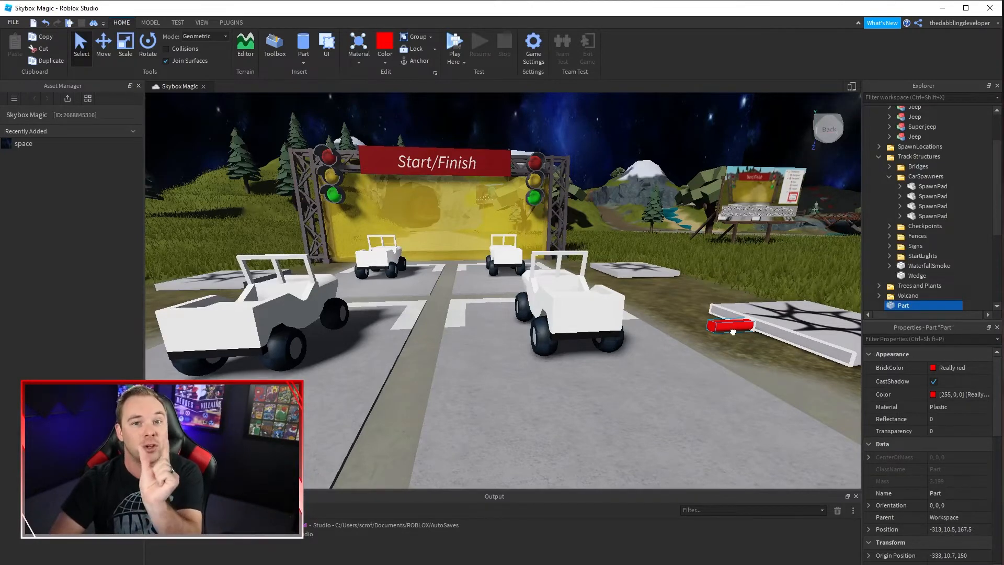
Rotate the red cylinder sideways and place it right behind the Super jeep
{"action": "left_click_drag", "start_coordinate": [730, 325], "coordinate": [634, 370]}
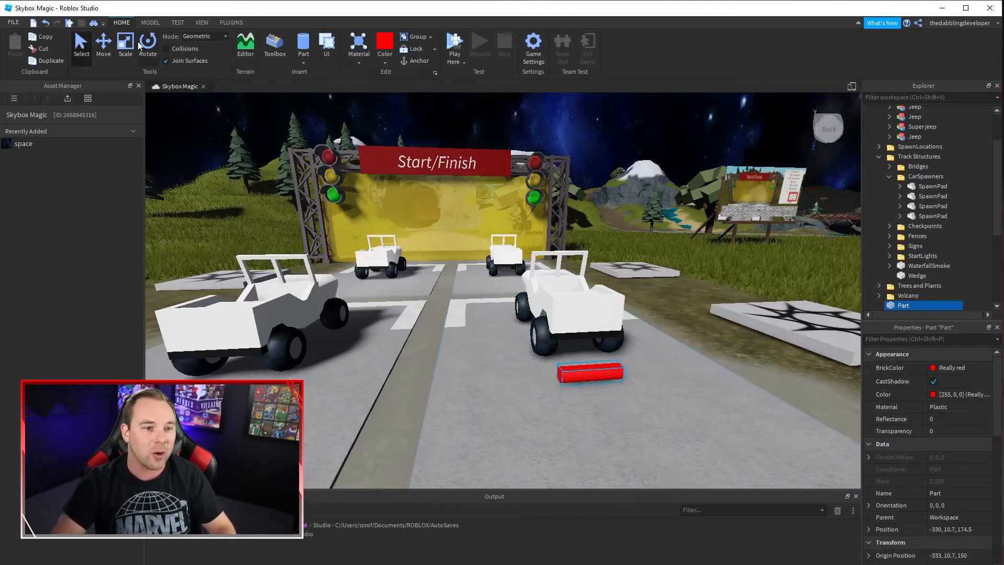
{"action": "left_click", "coordinate": [147, 47]}
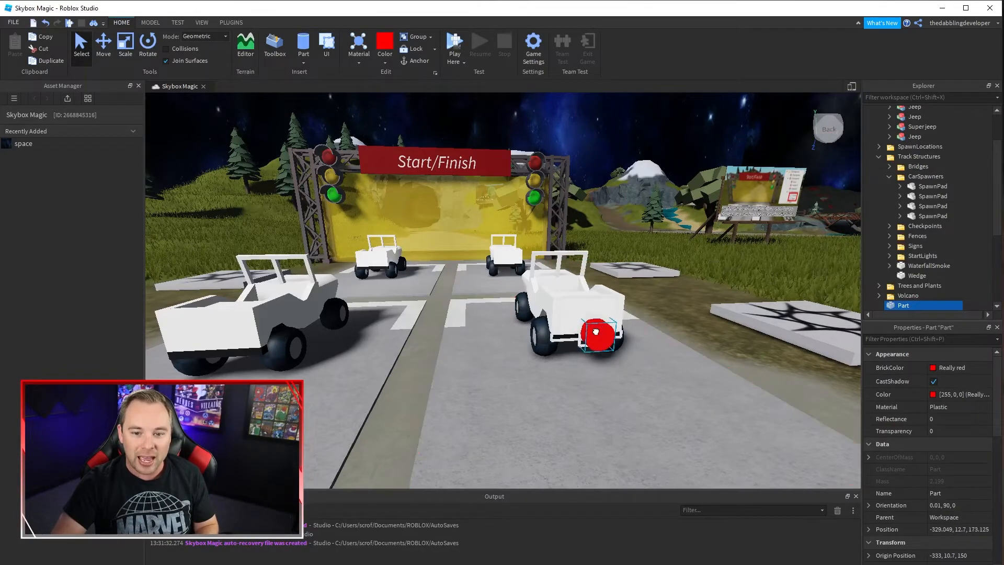
{"action": "left_click_drag", "start_coordinate": [594, 331], "coordinate": [589, 319]}
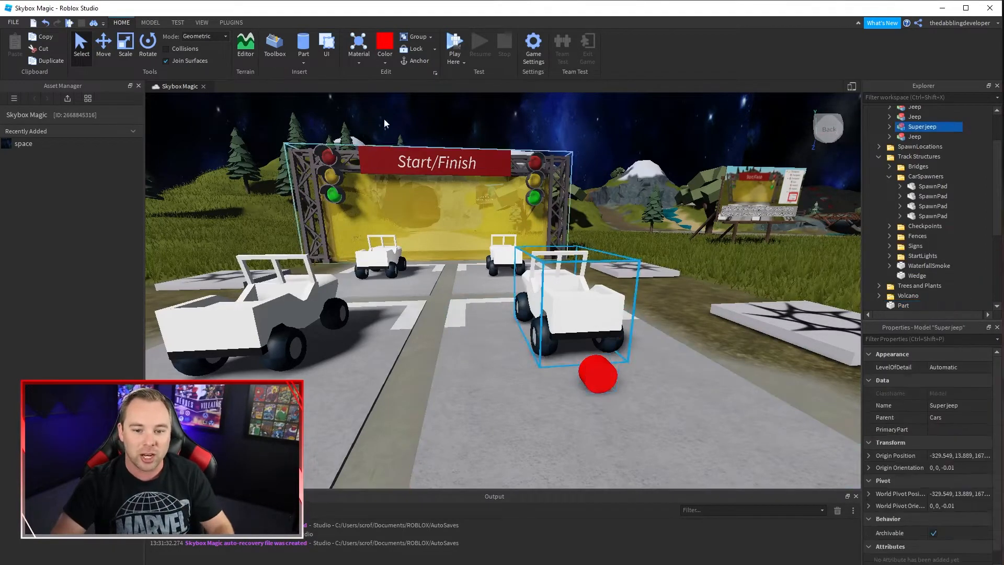
Paint the Super jeep blue and fit the red cylinder onto its back
{"action": "left_click", "coordinate": [383, 45]}
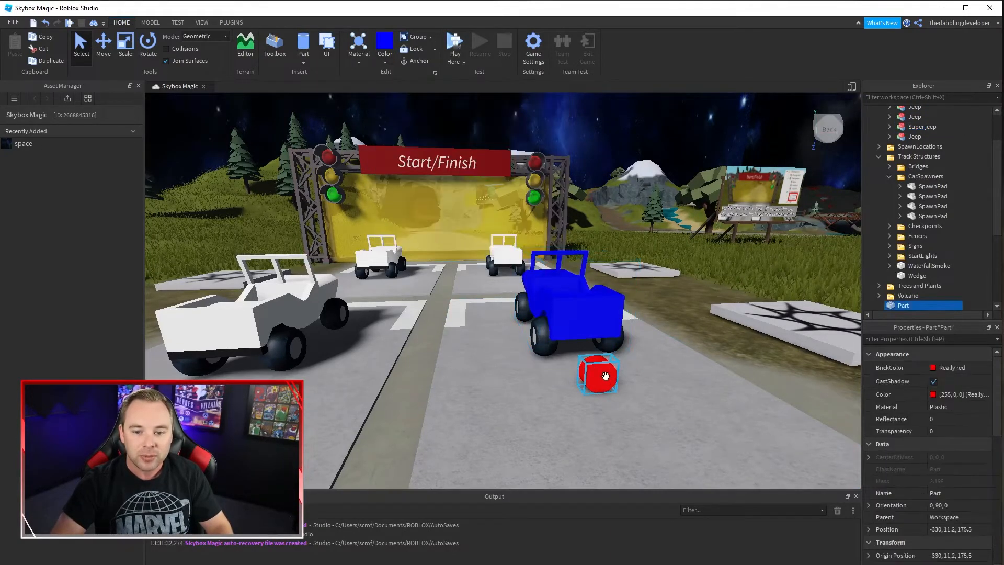
{"action": "left_click_drag", "start_coordinate": [599, 374], "coordinate": [590, 320]}
{"action": "type", "text": "Spare"}
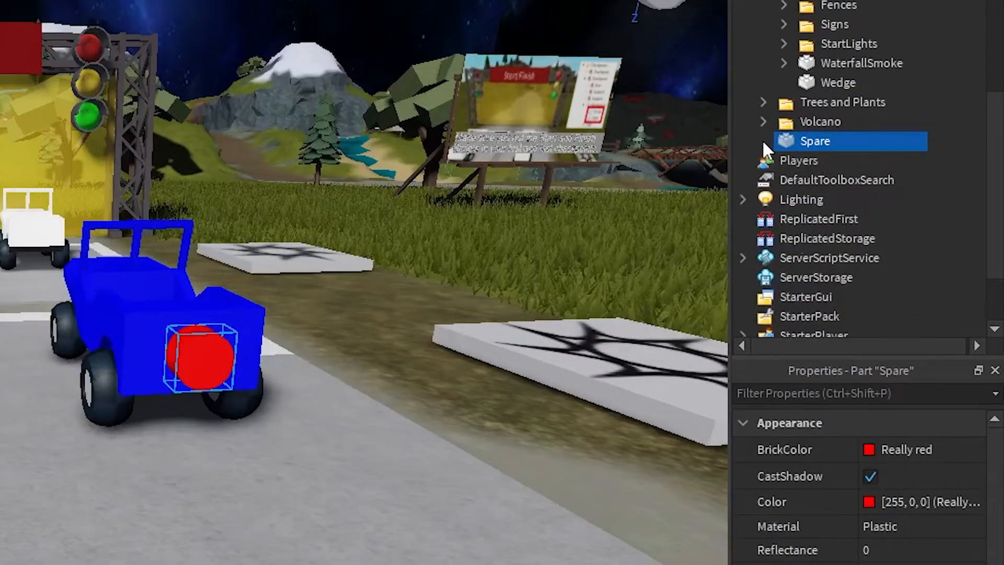
Insert a Weld object inside the Spare part from the Explorer
{"action": "left_click", "coordinate": [763, 141]}
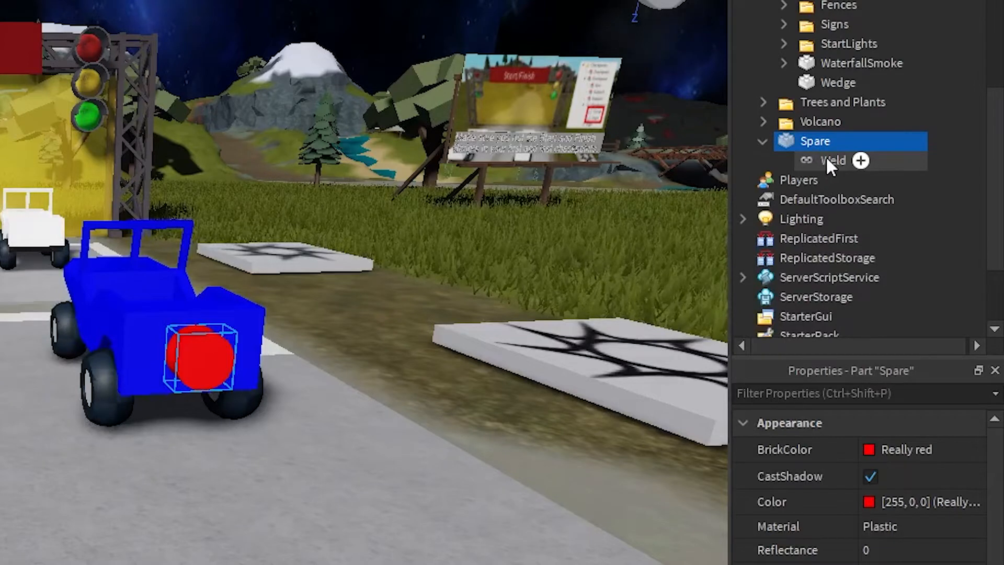
{"action": "left_click", "coordinate": [832, 160]}
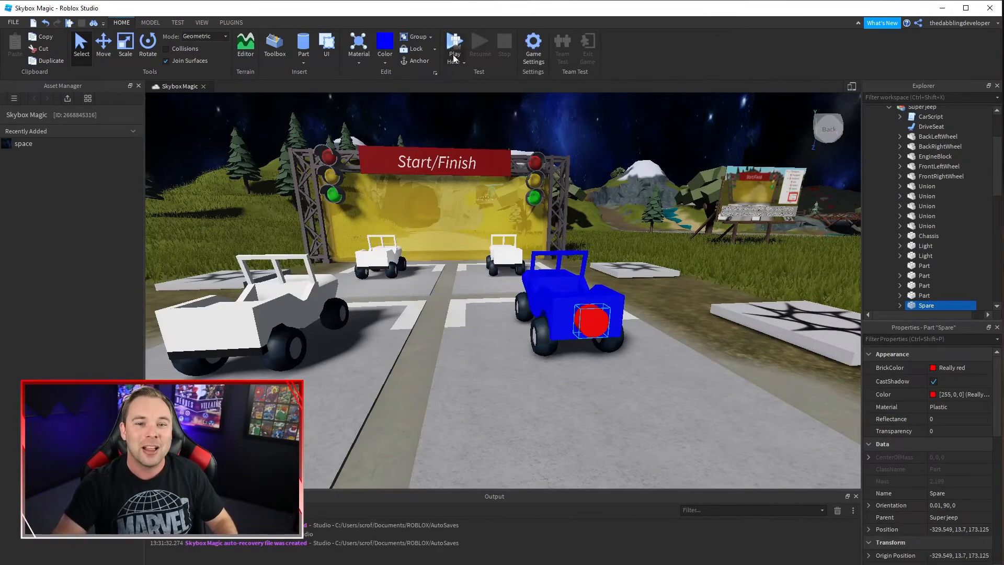
Start a play test of the track with the blue Super jeep carrying its Spare
{"action": "left_click", "coordinate": [455, 45]}
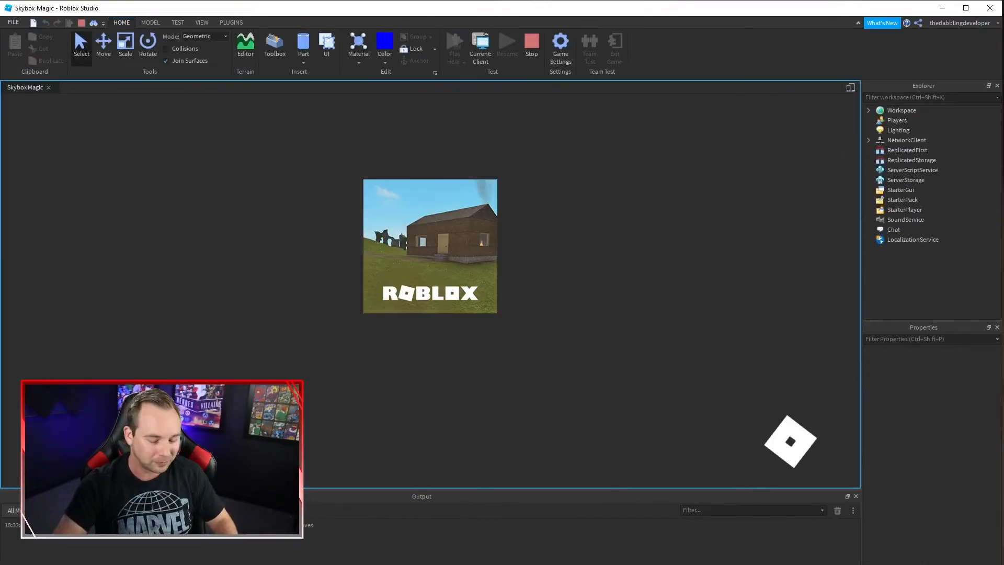